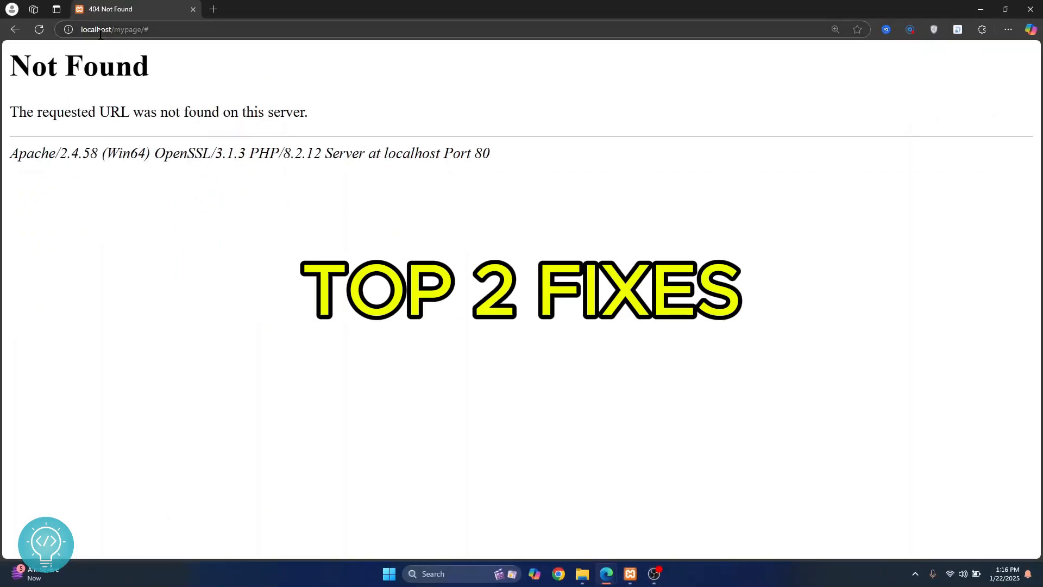
mouse_move(66, 46)
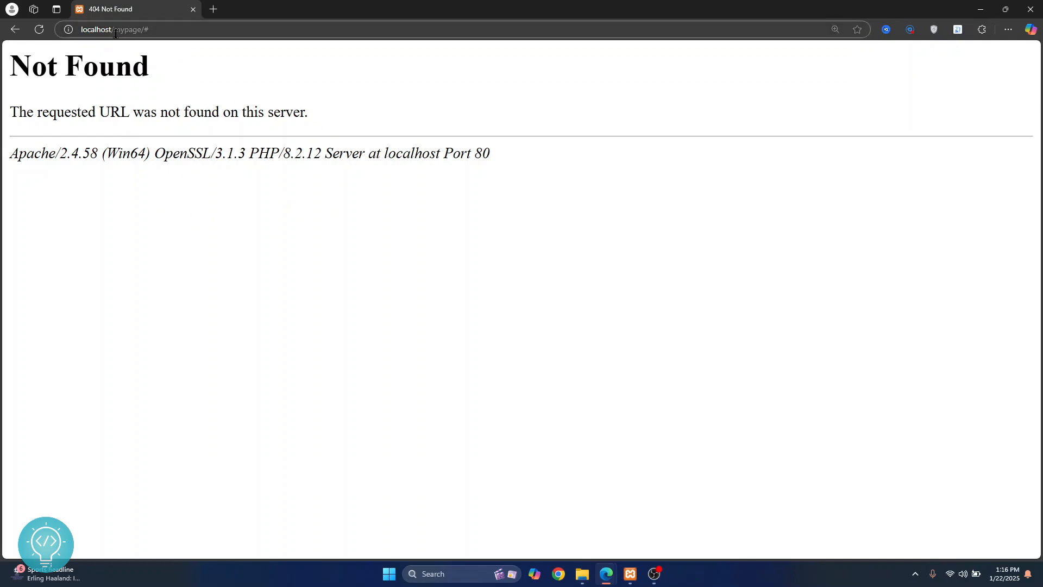
- Confirm the mypage folder in C:\xampp\htdocs holds index.html, then return to htdocs
click(581, 574)
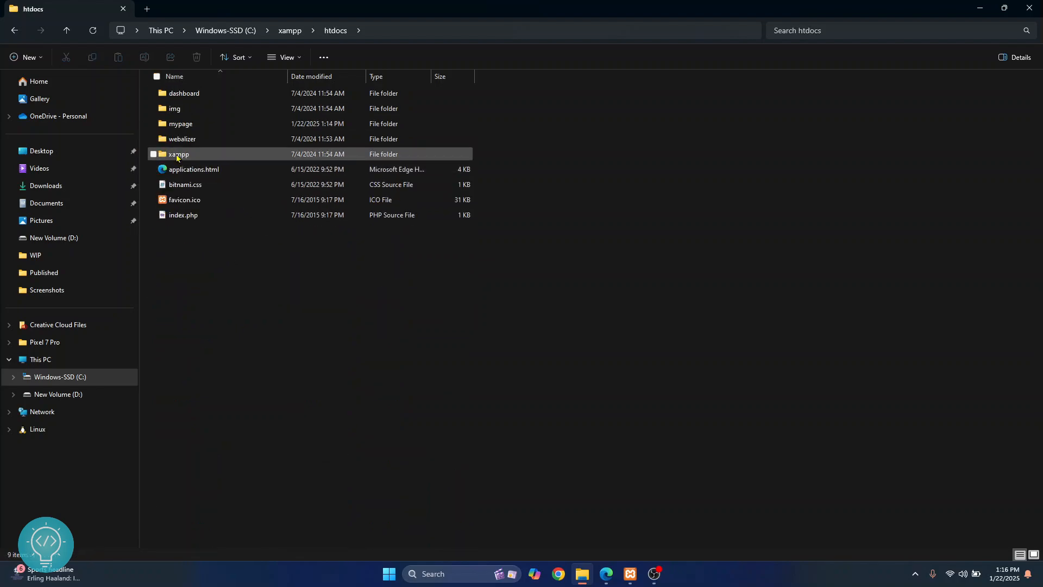
double_click(180, 123)
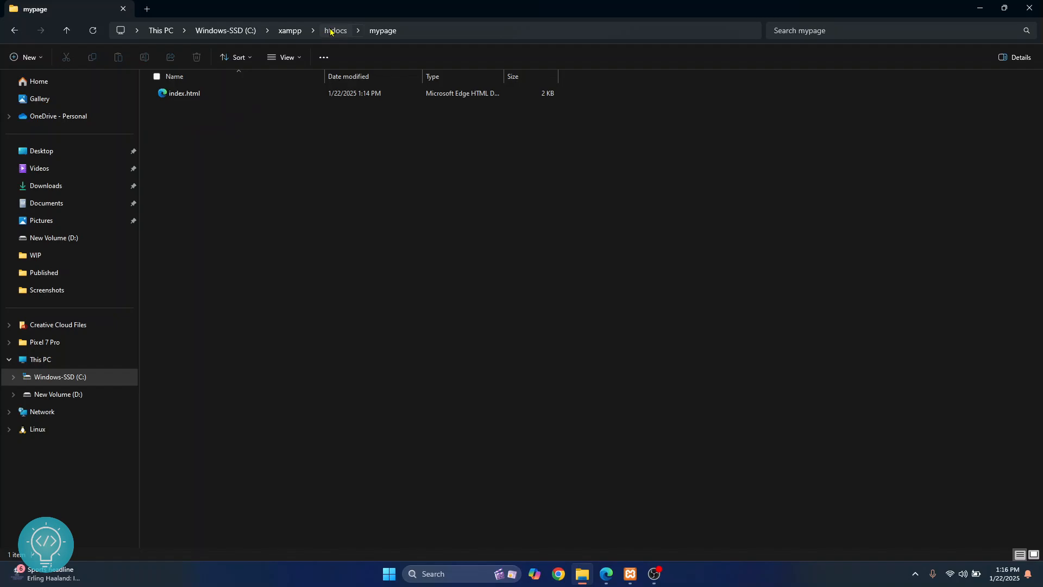
click(335, 31)
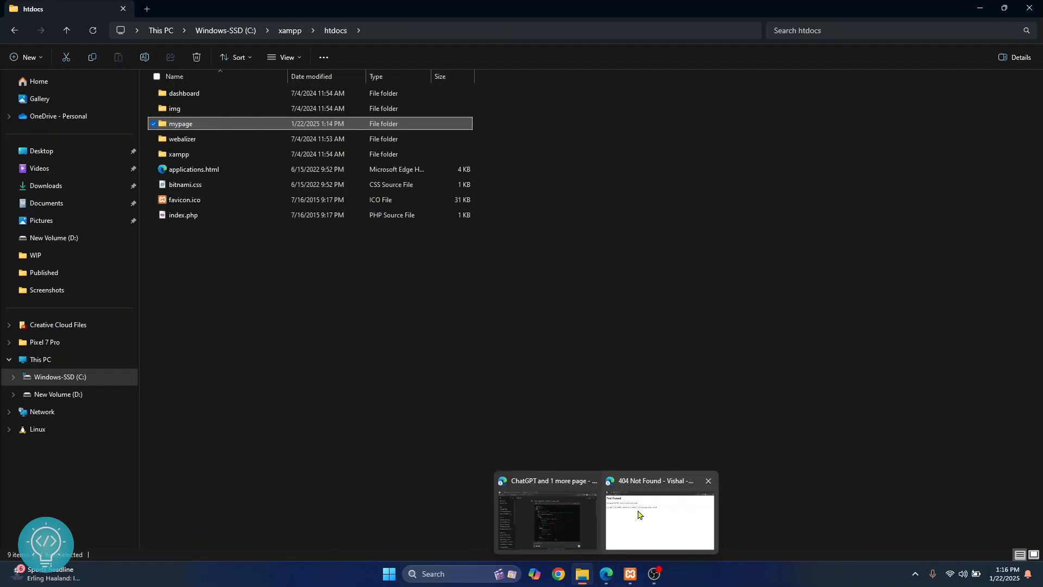
- Reload localhost/mypage in Edge so the Sample HTML Page replaces the 404 error
click(660, 519)
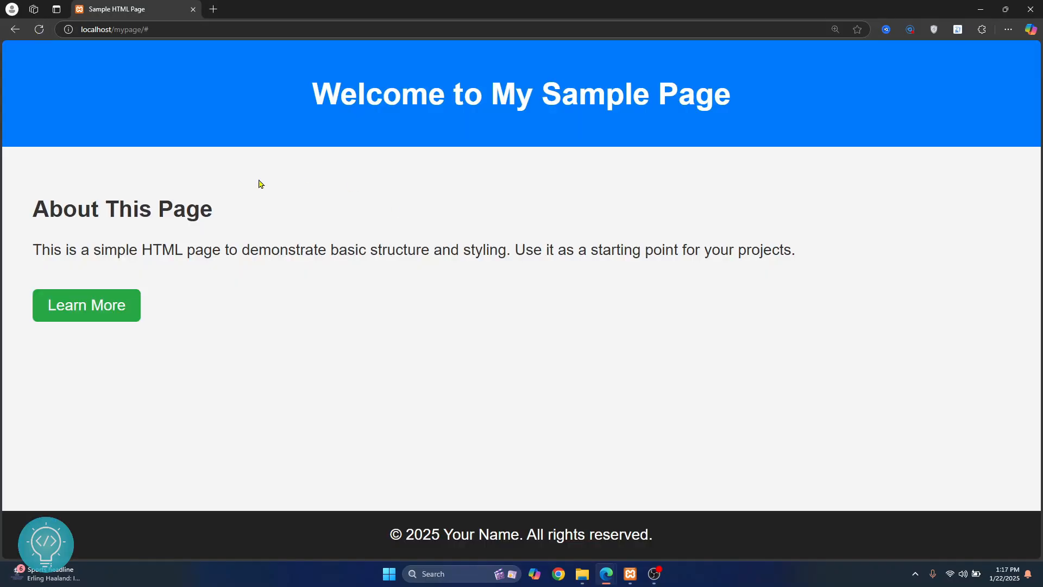
mouse_move(190, 297)
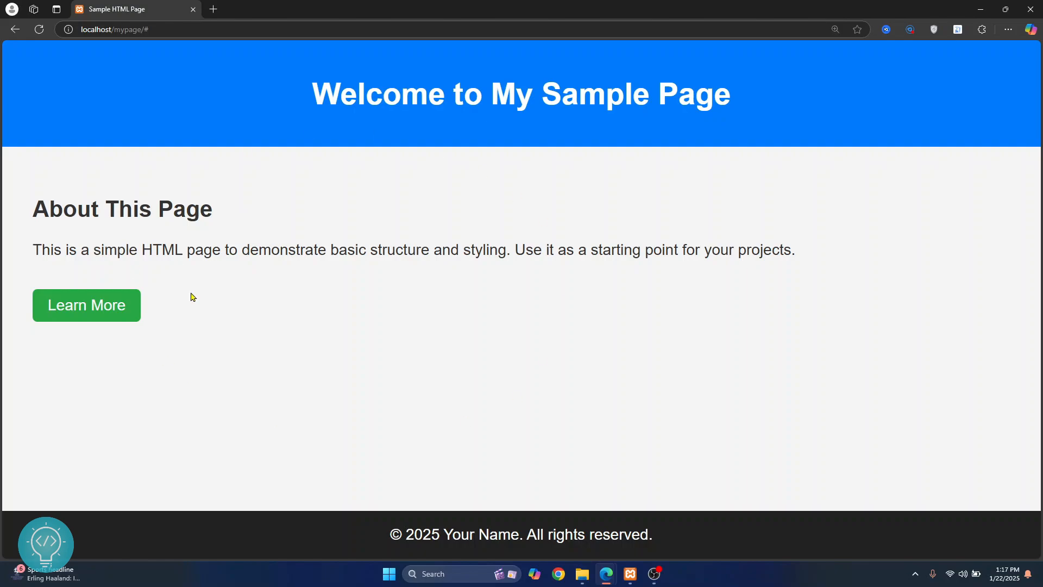
mouse_move(576, 308)
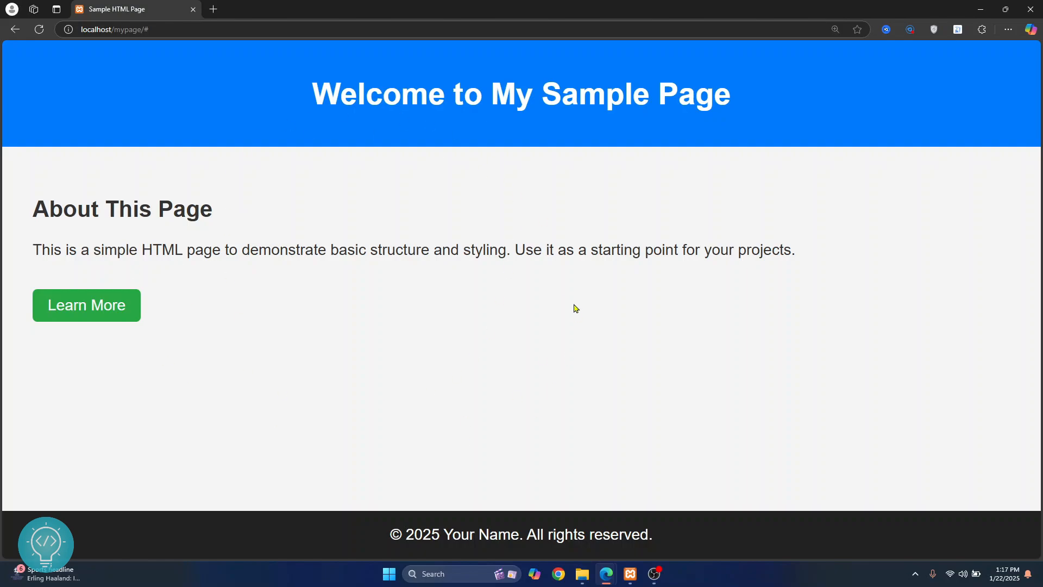
click(580, 573)
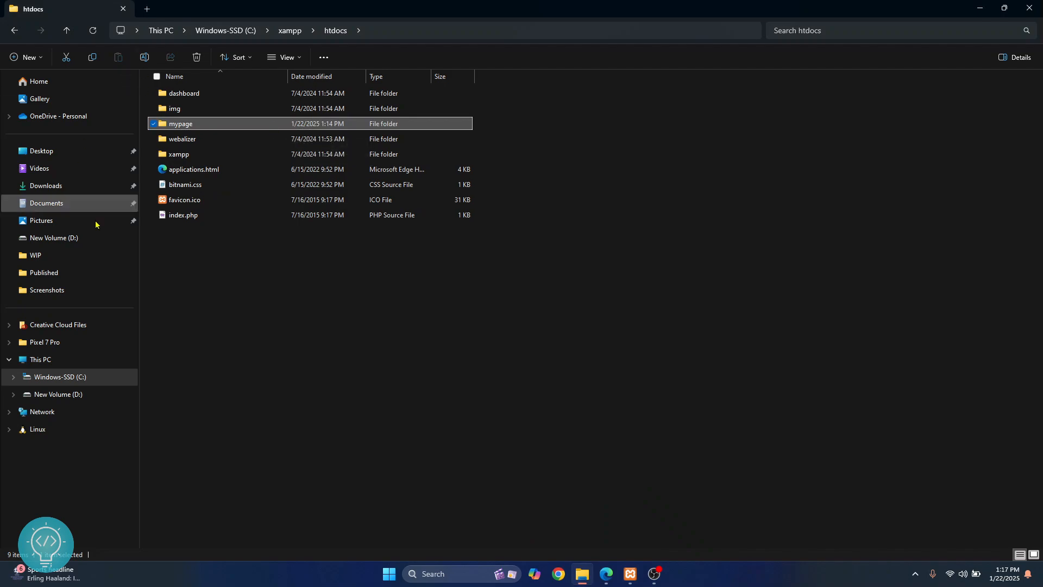
mouse_move(570, 532)
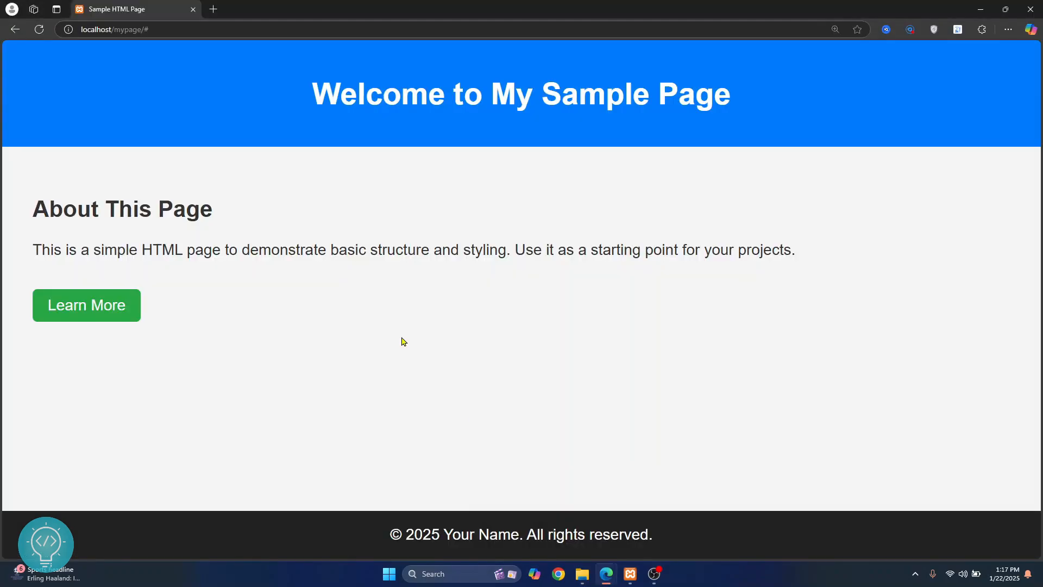
mouse_move(301, 412)
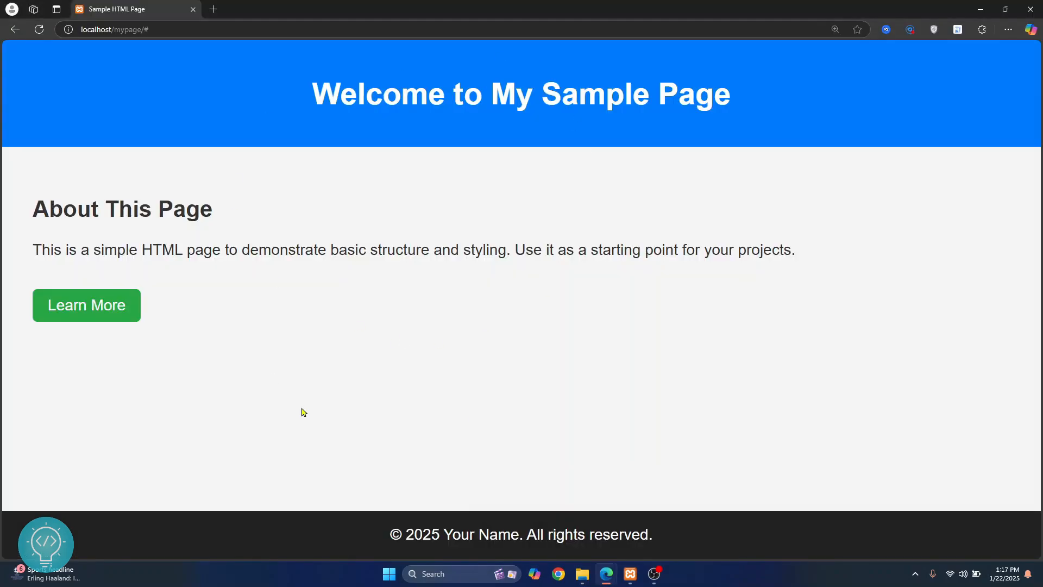
- Bring up XAMPP Control Panel and list Apache's configuration files
click(629, 574)
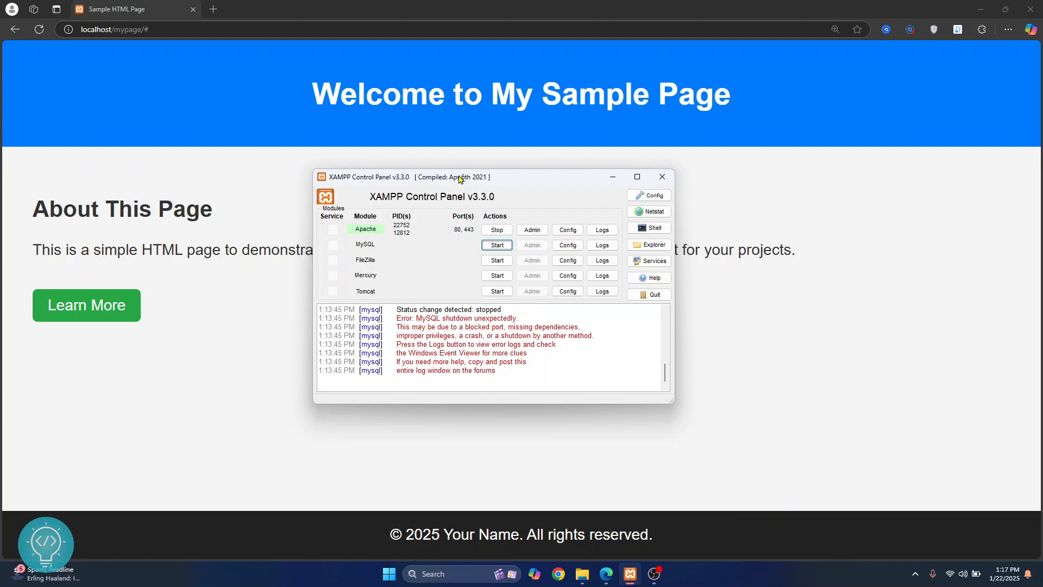
click(566, 230)
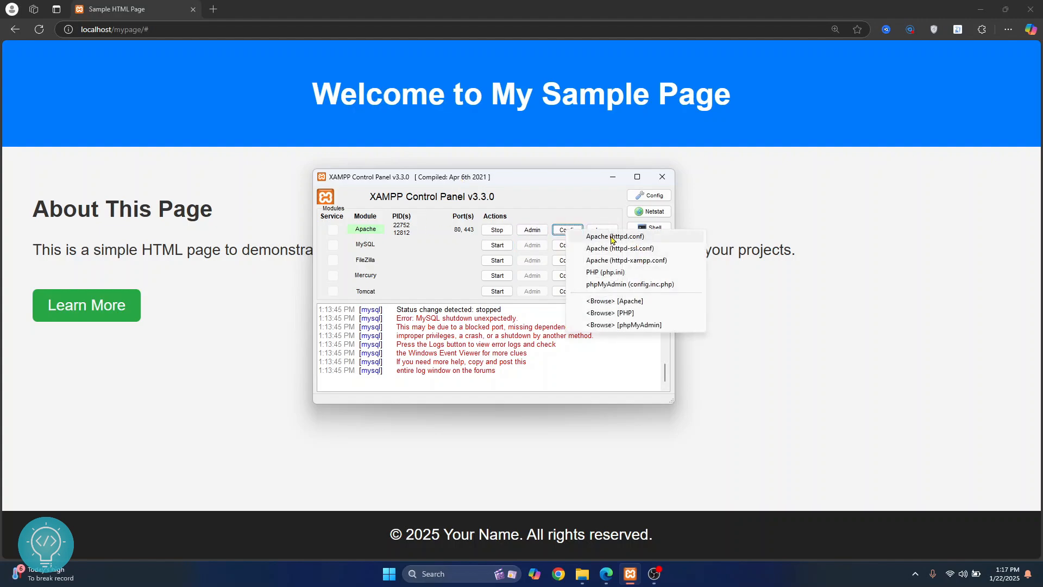
mouse_move(631, 244)
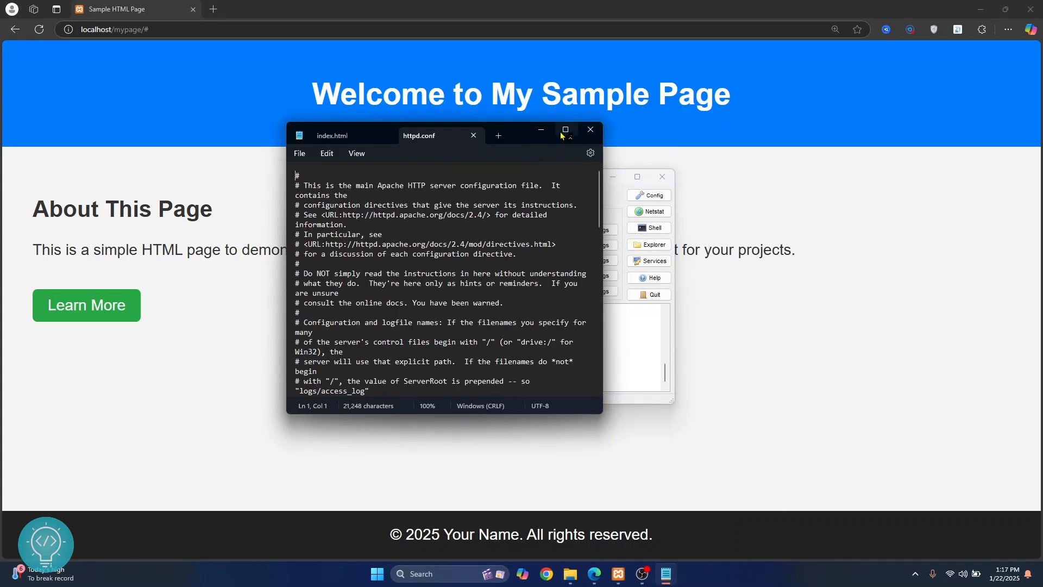
- Maximize httpd.conf, review the ServerRoot and DocumentRoot C:/xampp paths, and search for DocumentRoot
click(564, 130)
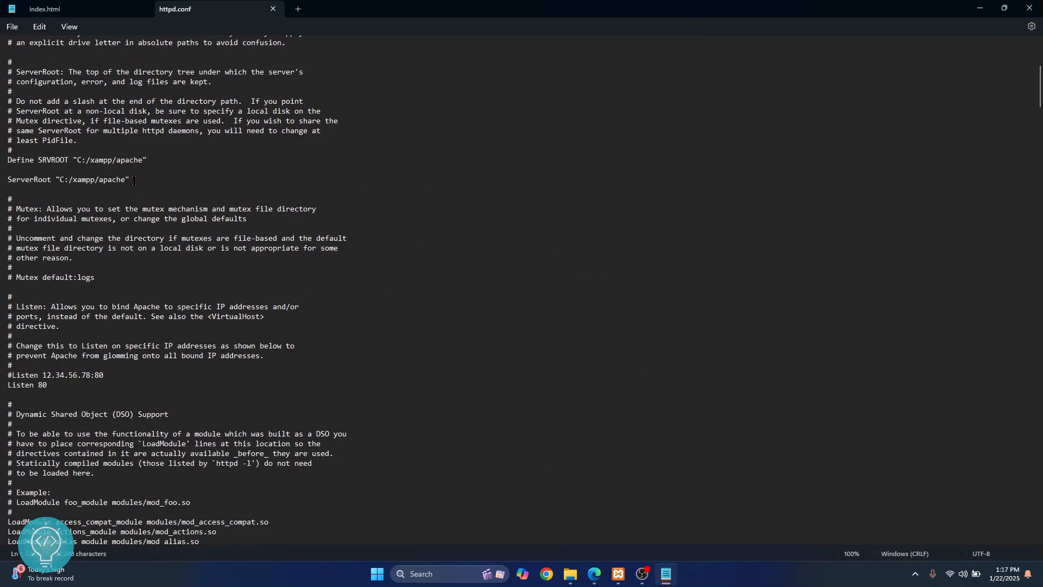
drag(7, 159, 130, 180)
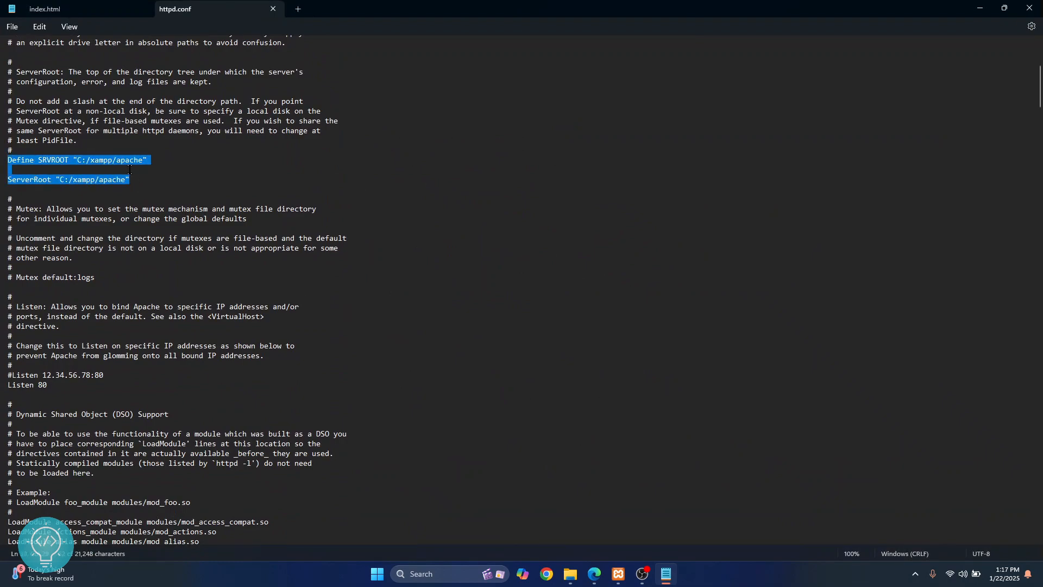
scroll(down, 3)
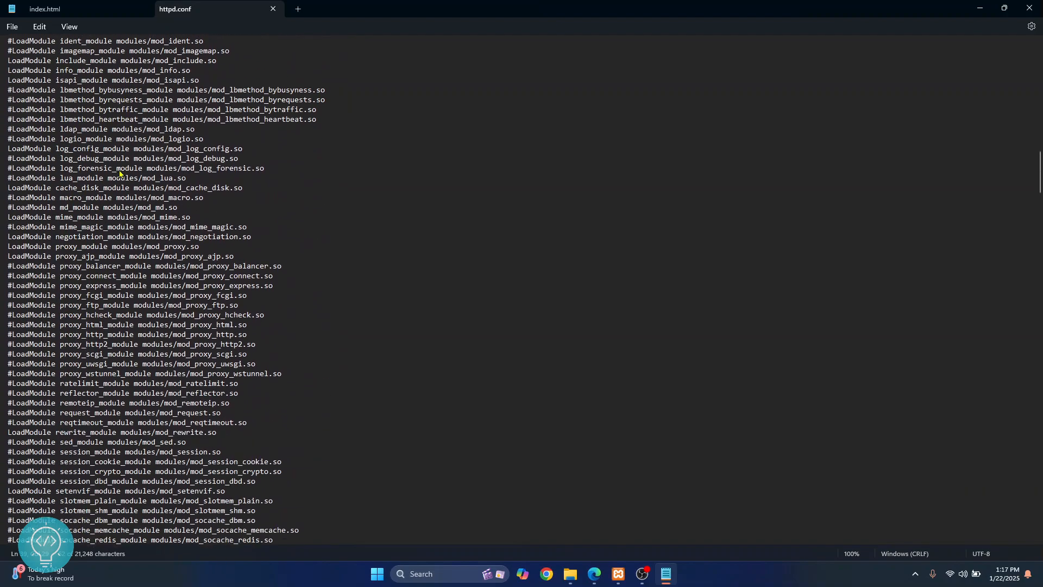
scroll(down, 3)
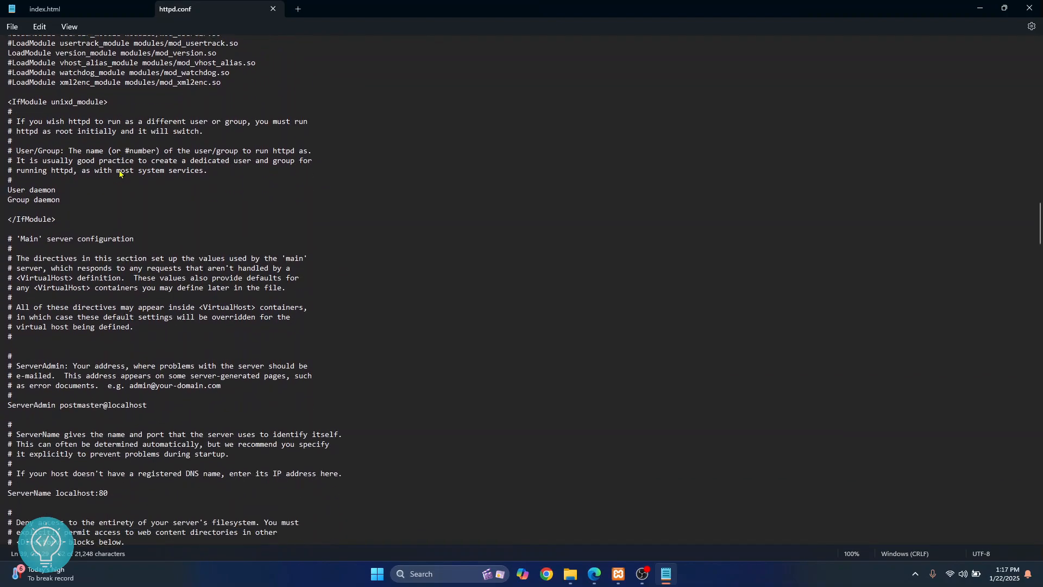
scroll(down, 3)
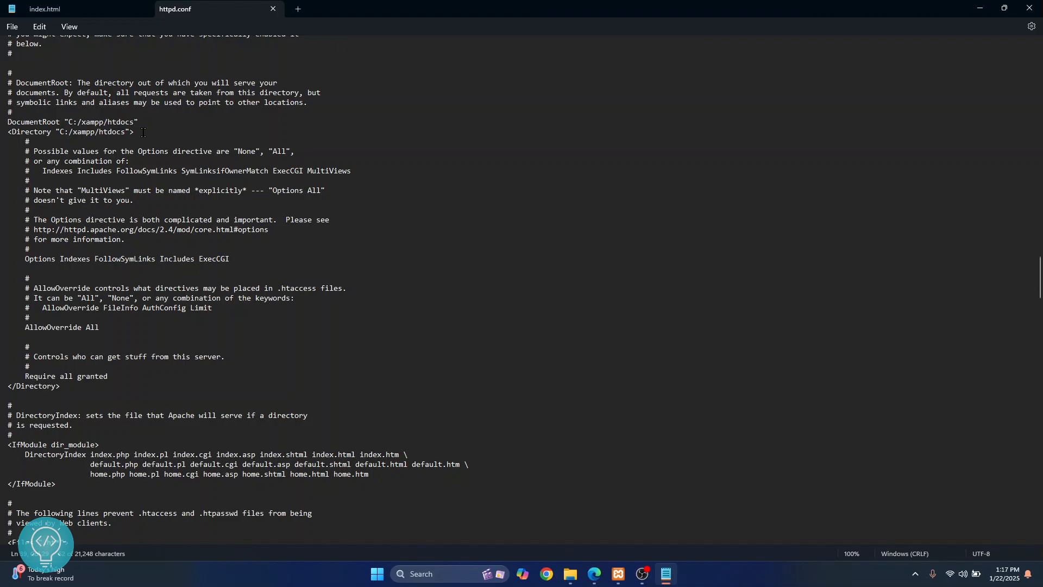
drag(7, 122, 133, 131)
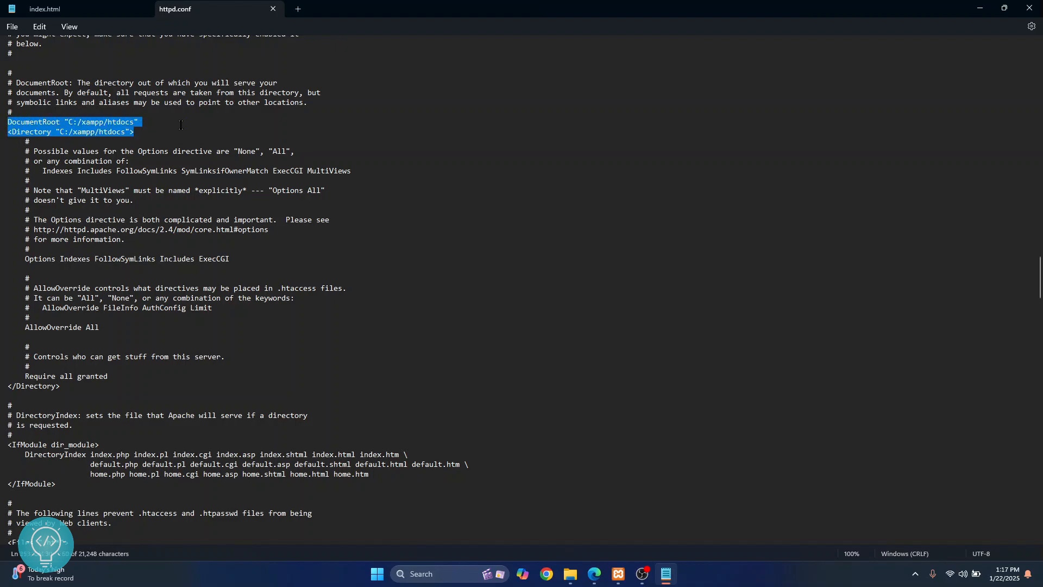
double_click(33, 122)
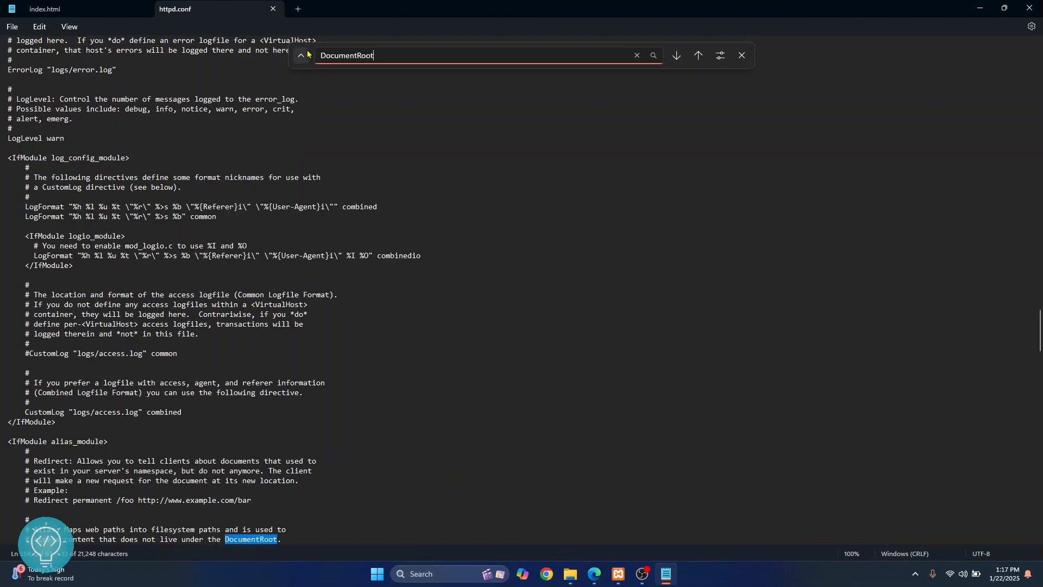
- Step back to the DocumentRoot "C:/xampp/htdocs" match in the Find bar
click(698, 55)
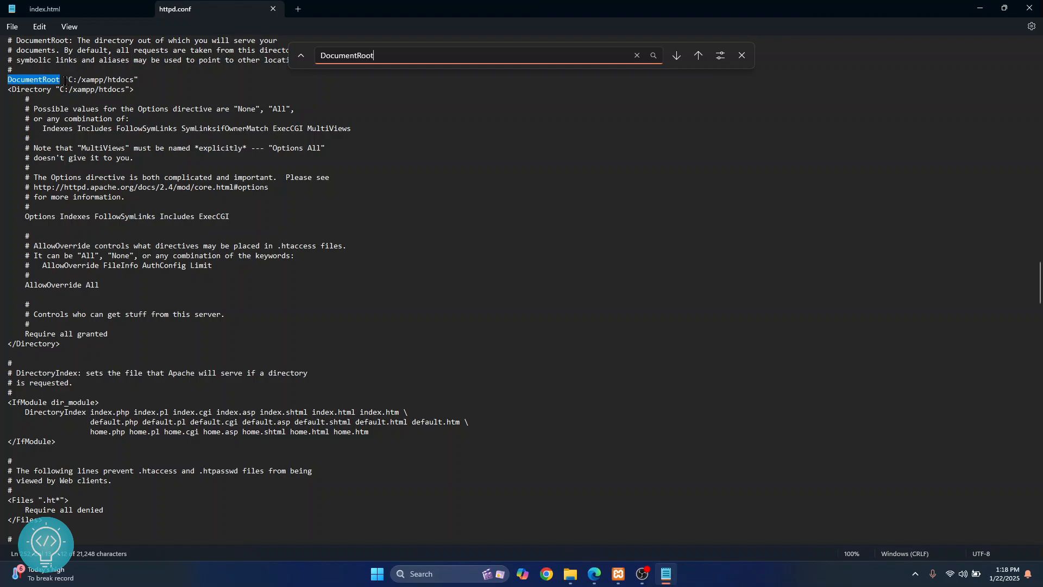
mouse_move(519, 281)
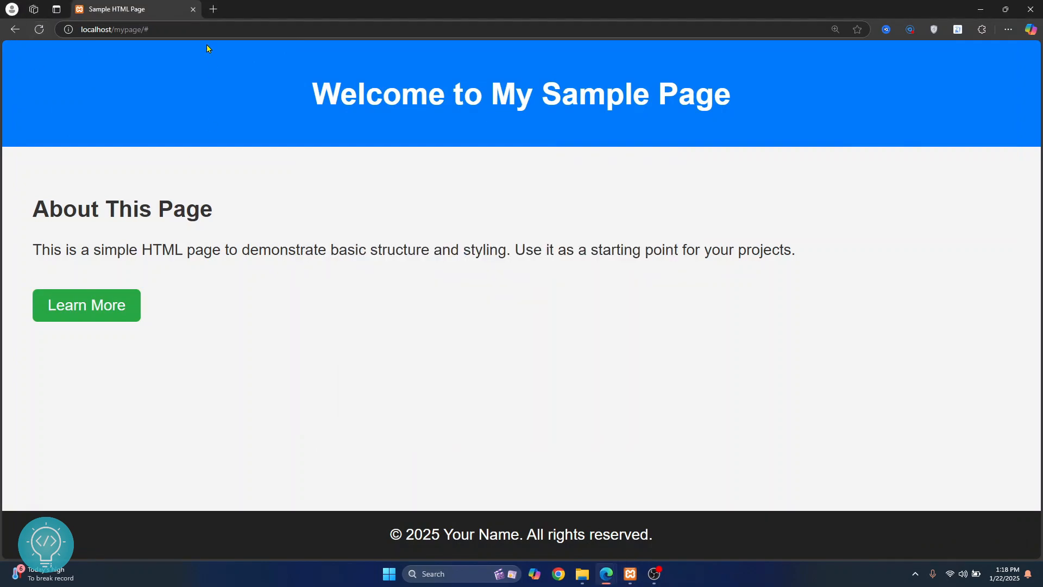
- Bring XAMPP Control Panel over Edge, showing Apache running on ports 80 and 443
click(629, 573)
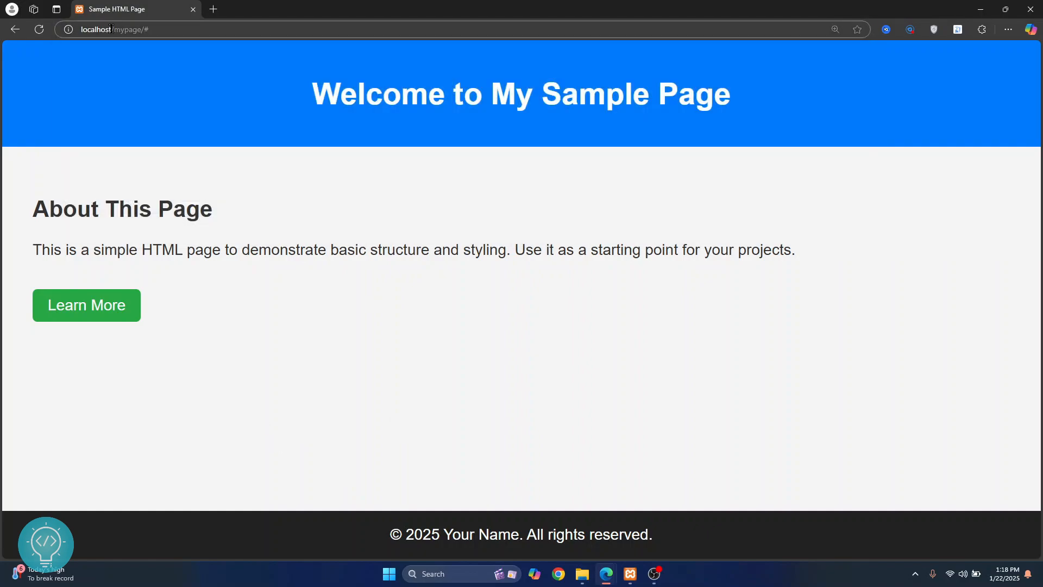
click(628, 574)
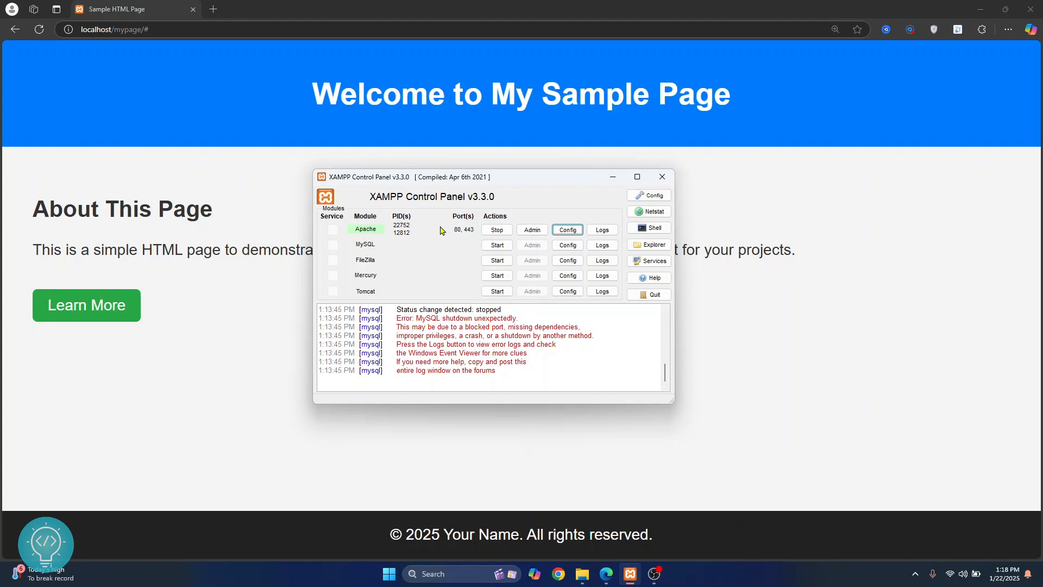
mouse_move(458, 234)
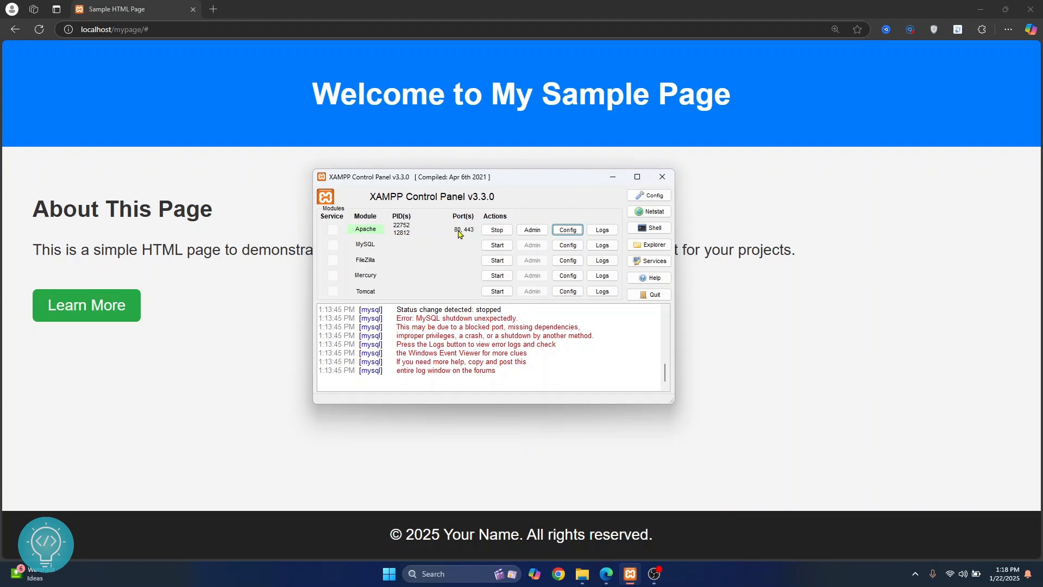
mouse_move(164, 88)
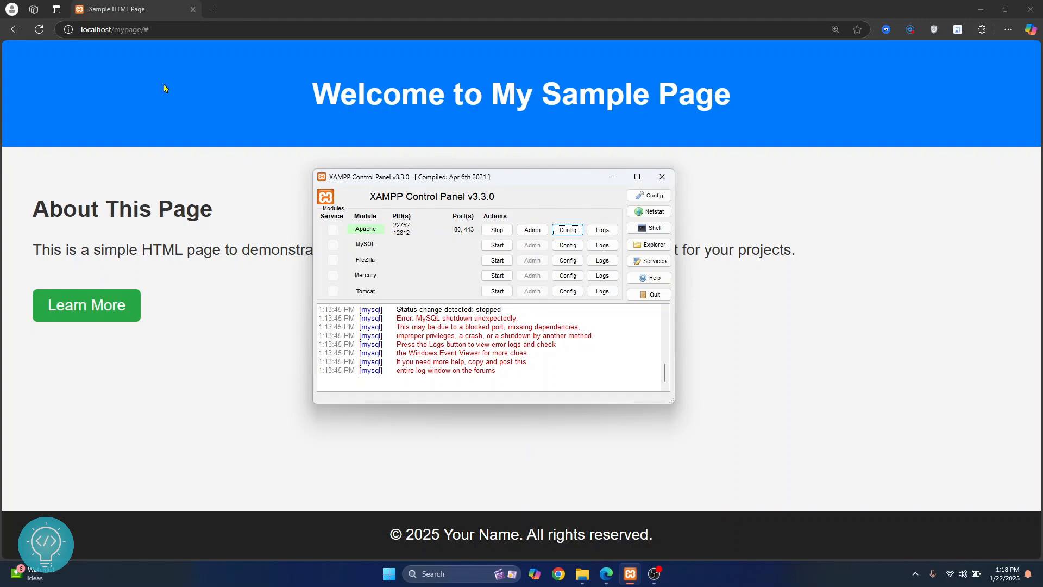
mouse_move(460, 233)
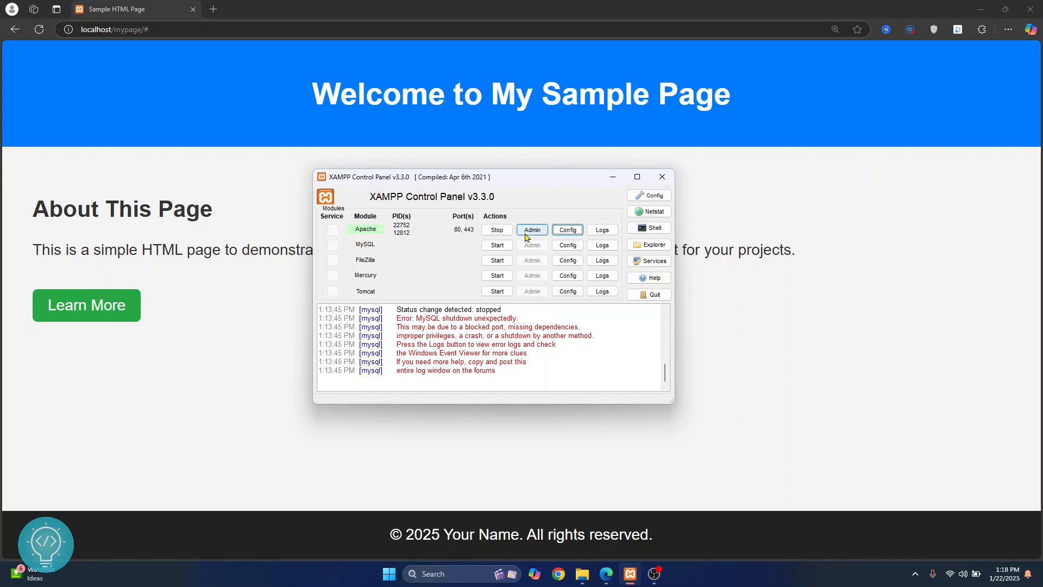
- Open Apache's httpd.conf and change the Listen port from 80 to 8080
click(567, 229)
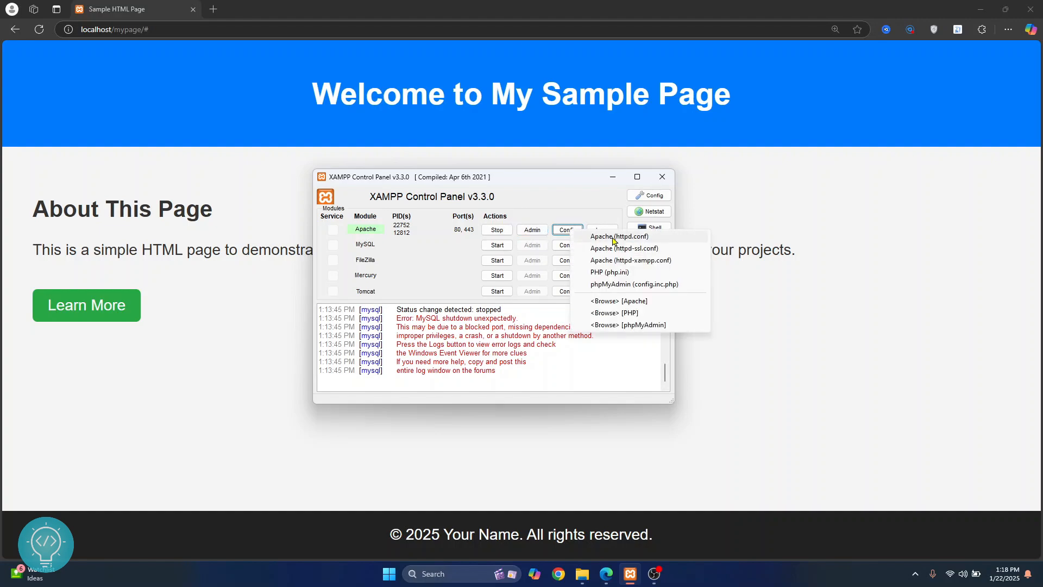
click(619, 237)
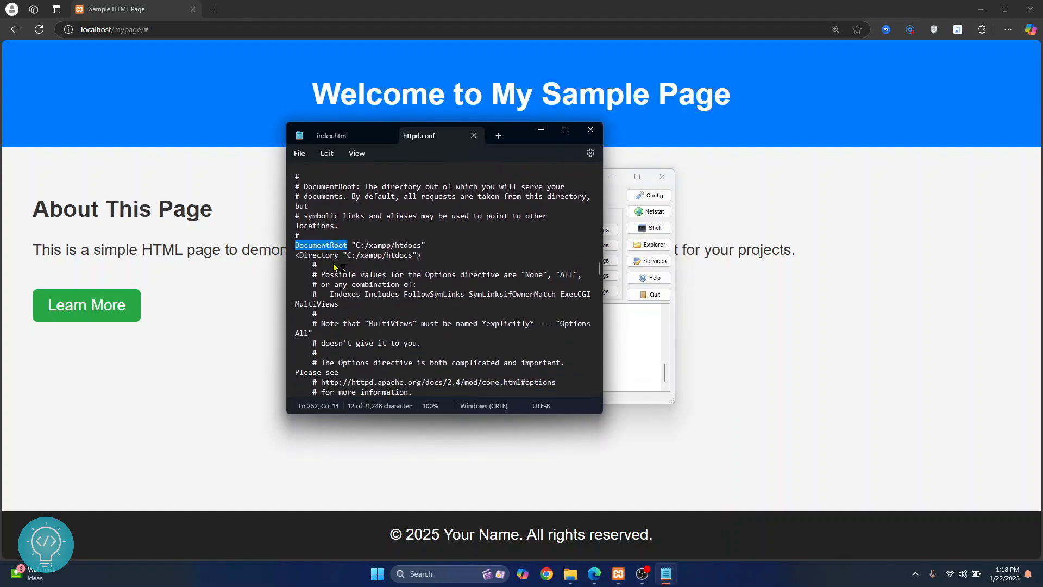
scroll(up, 3)
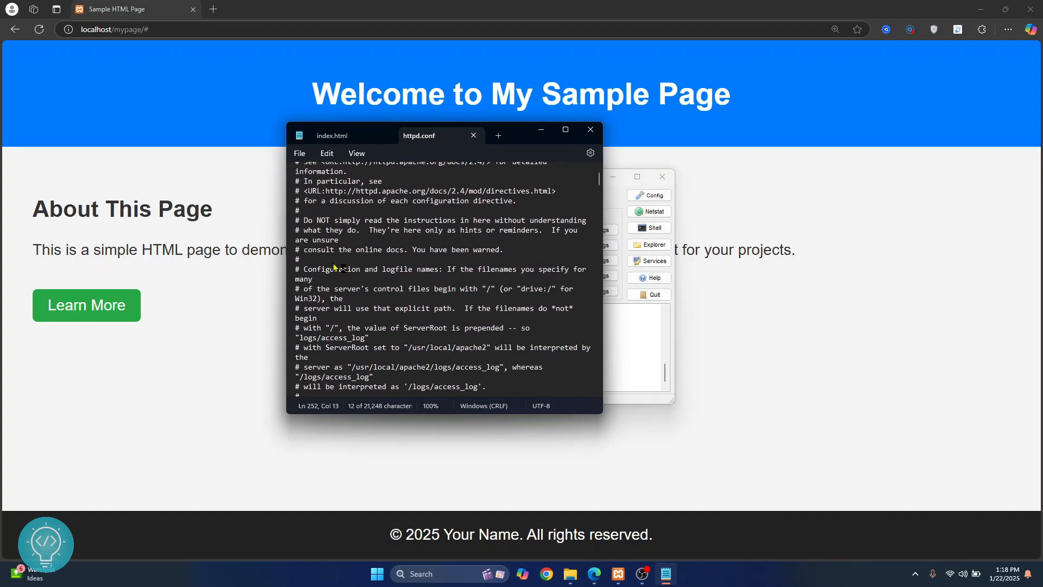
scroll(down, 3)
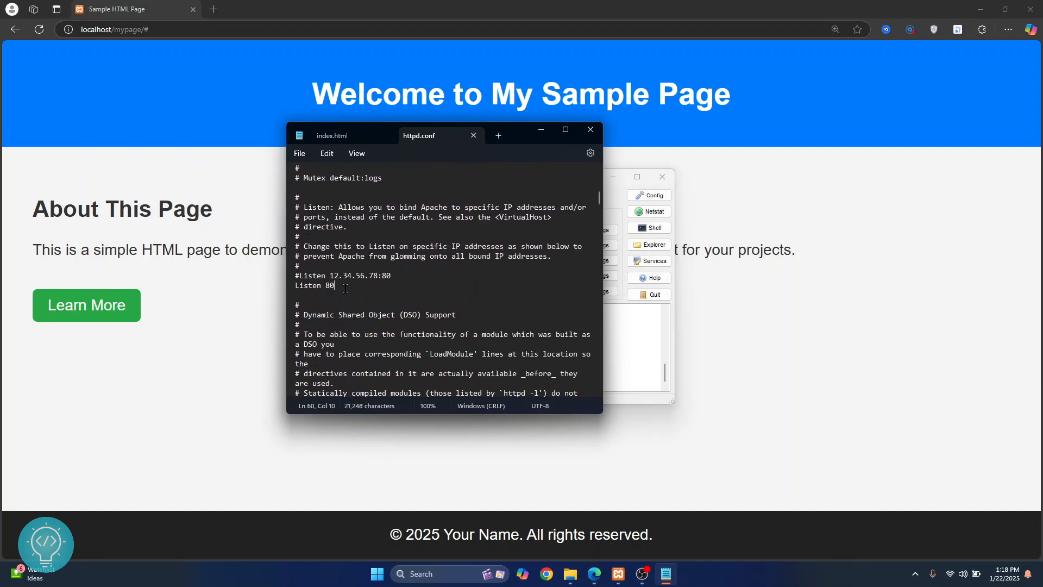
text(80)
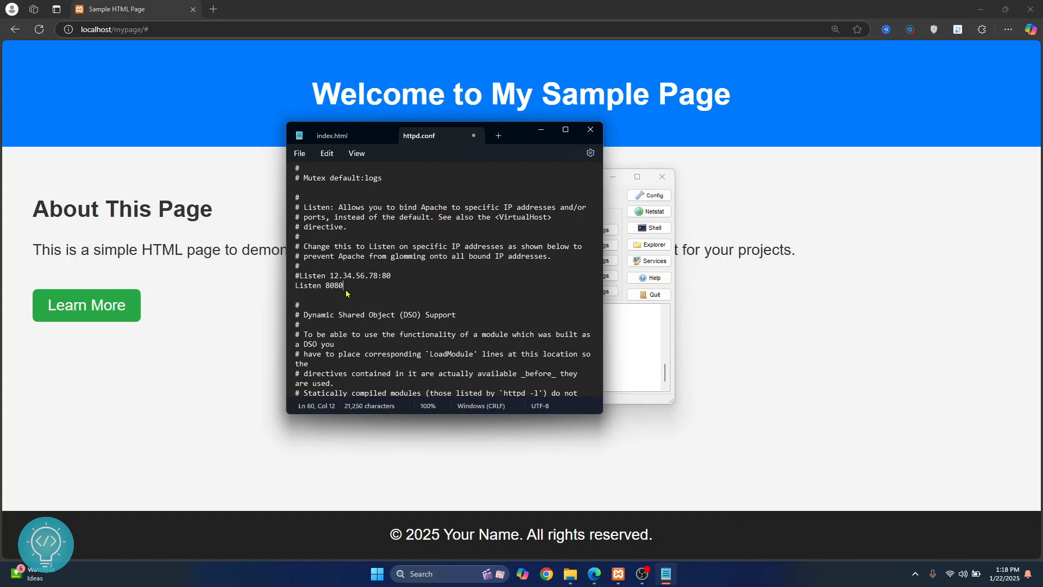
mouse_move(474, 135)
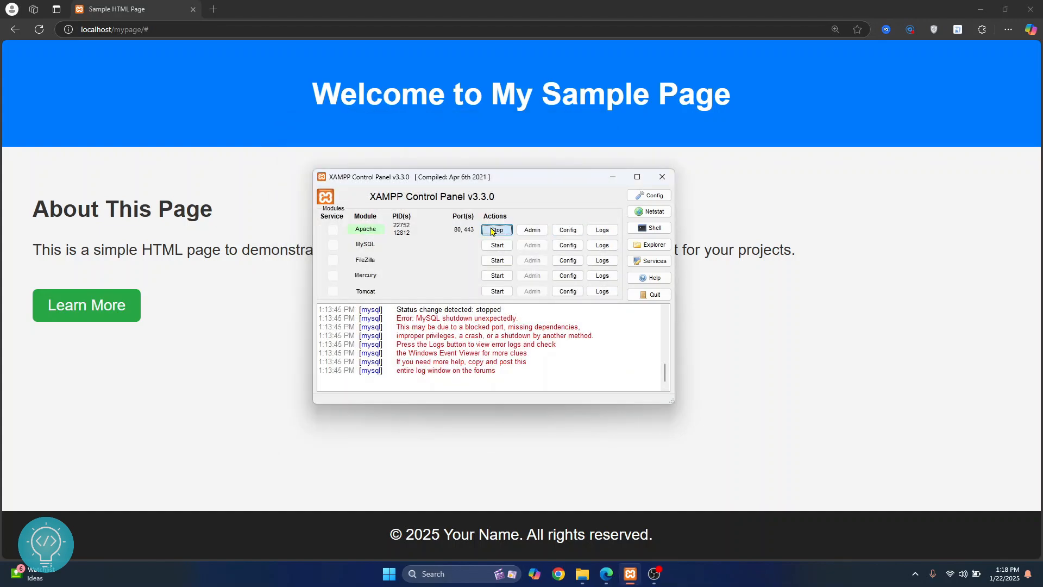
- Stop and restart Apache so it runs on ports 443 and 8080
click(496, 230)
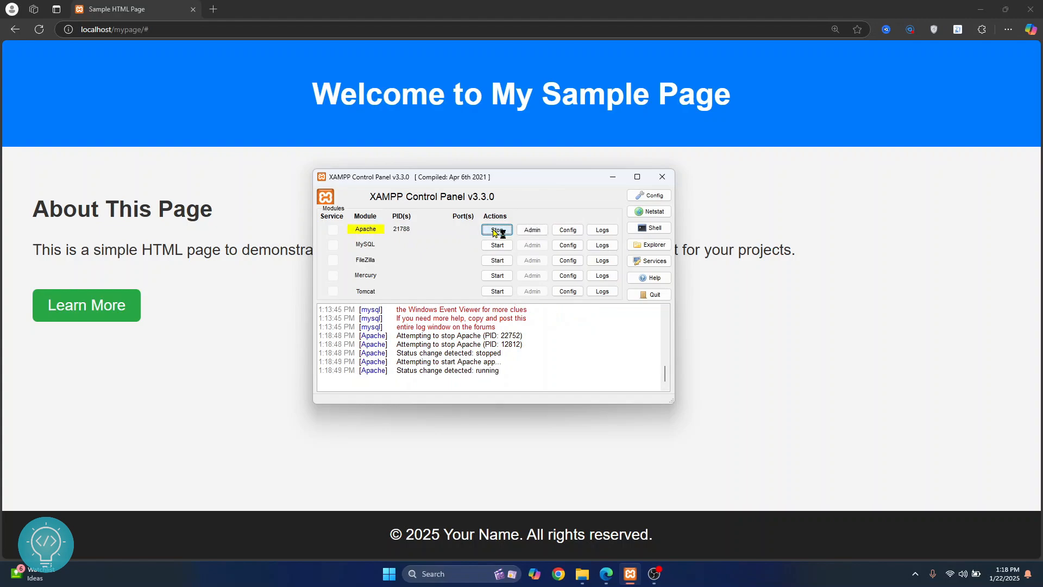
click(496, 229)
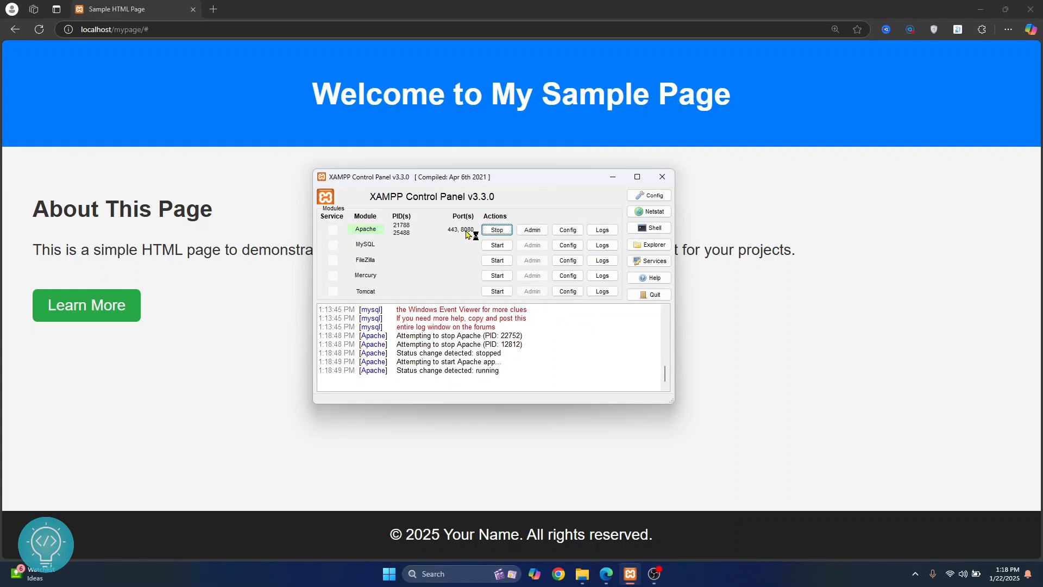
mouse_move(127, 54)
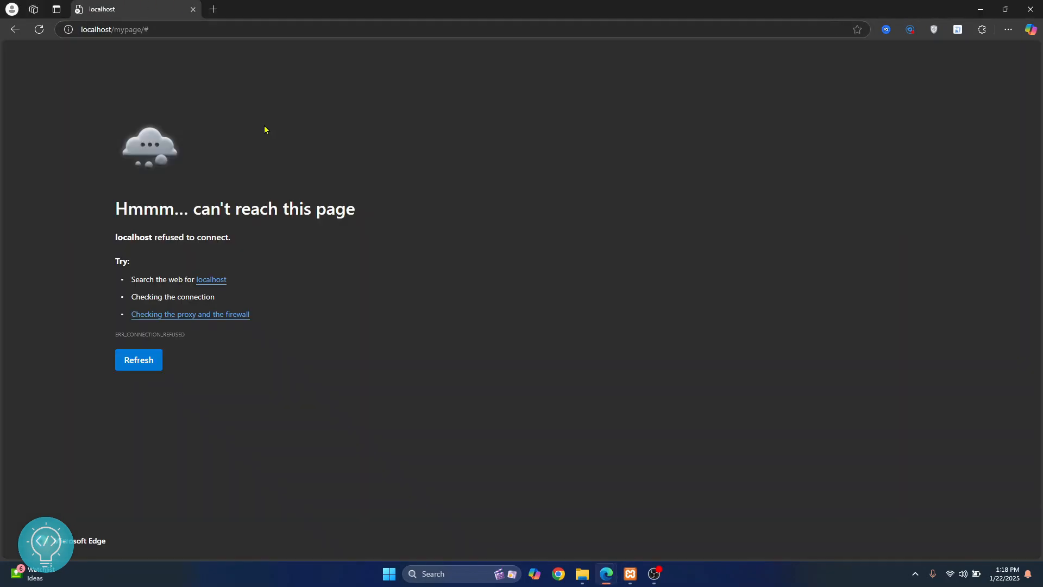
- Load the sample page in Edge at localhost:8080/mypage
click(139, 359)
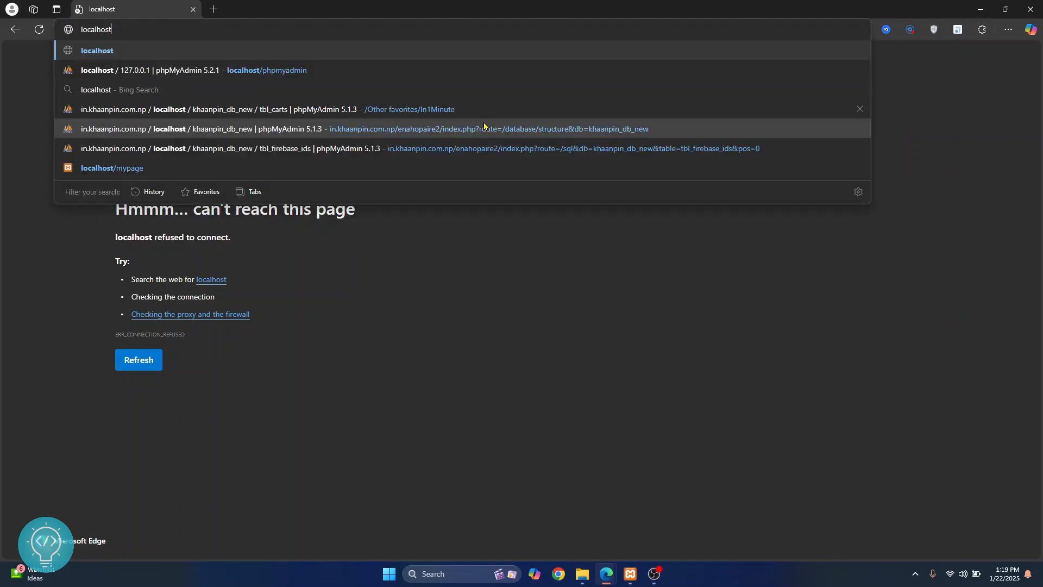
text(:8080/)
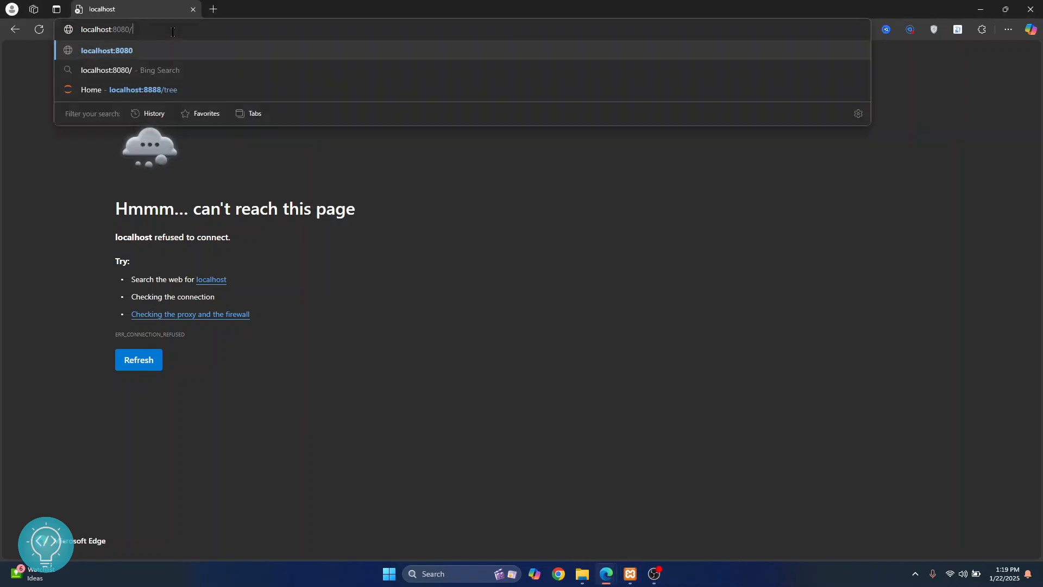
key(Return)
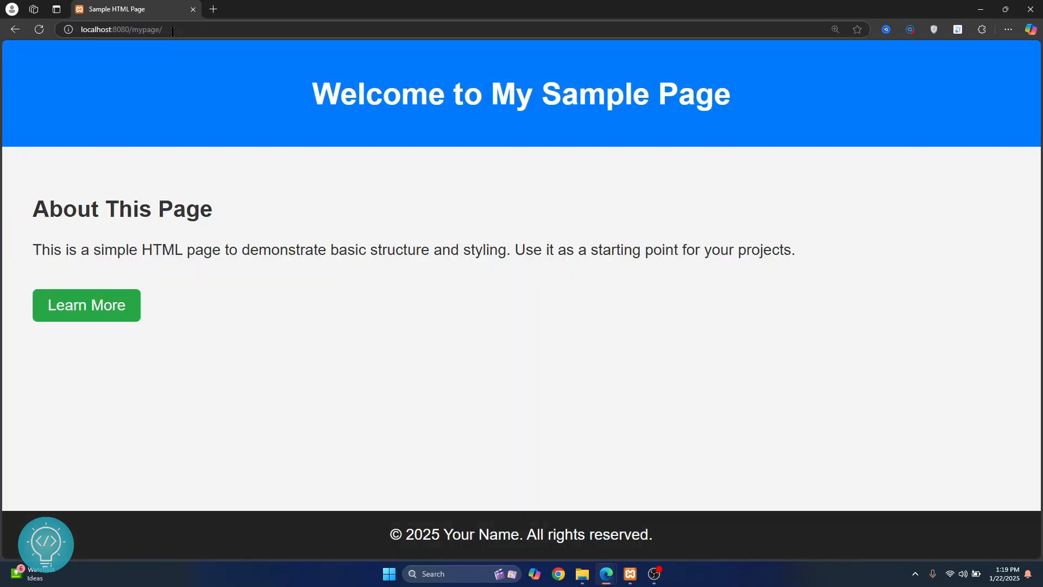
mouse_move(267, 150)
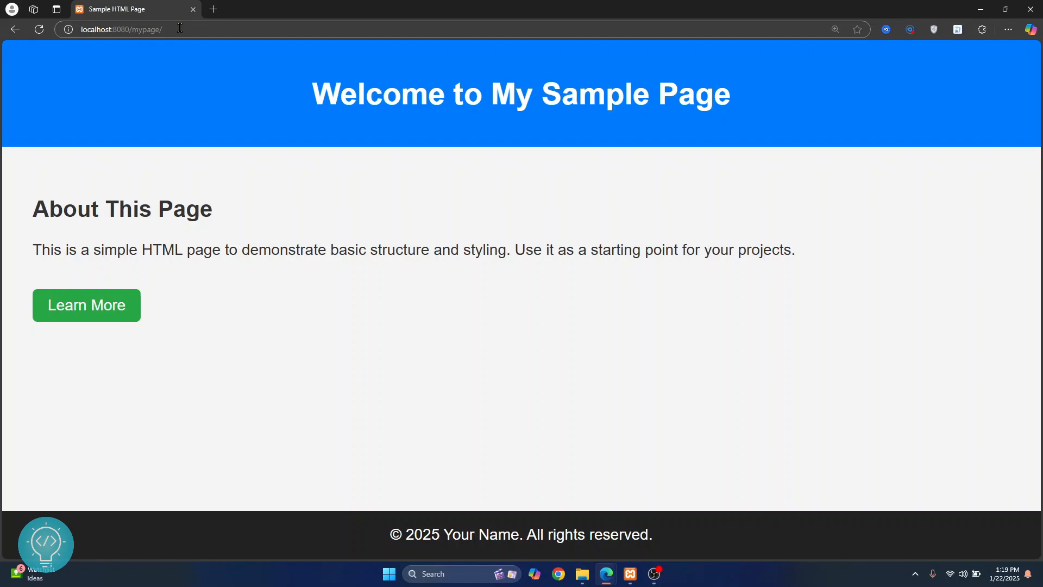
mouse_move(684, 476)
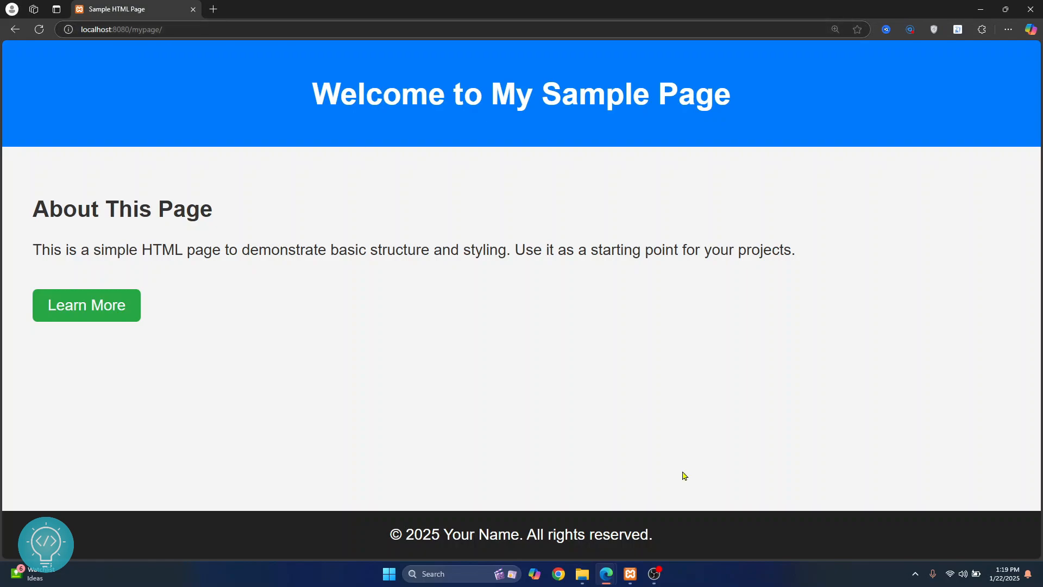
- Revert httpd.conf to Listen 80, close it, and restart Apache on ports 80 and 443
click(629, 574)
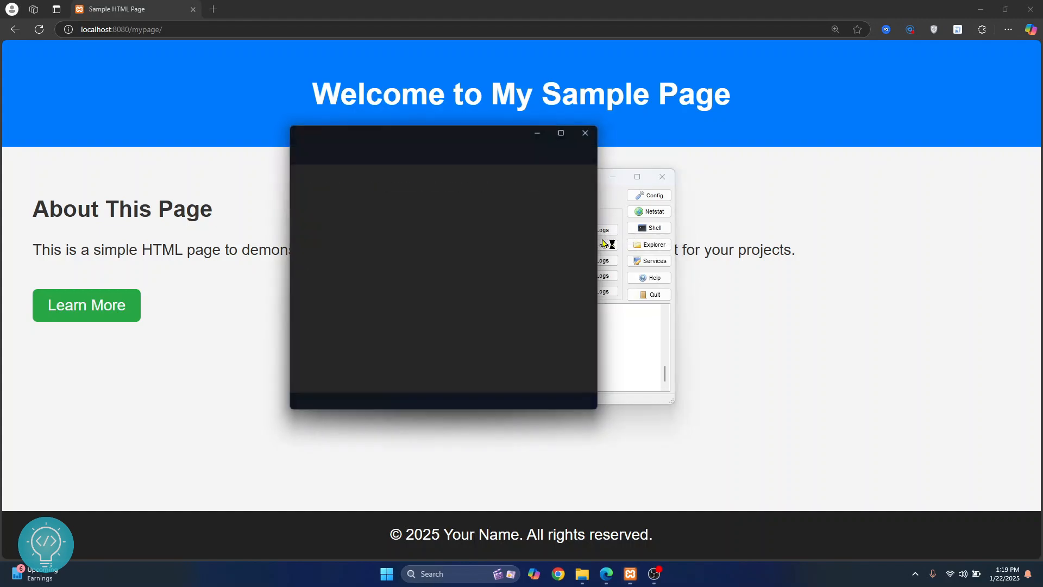
click(649, 195)
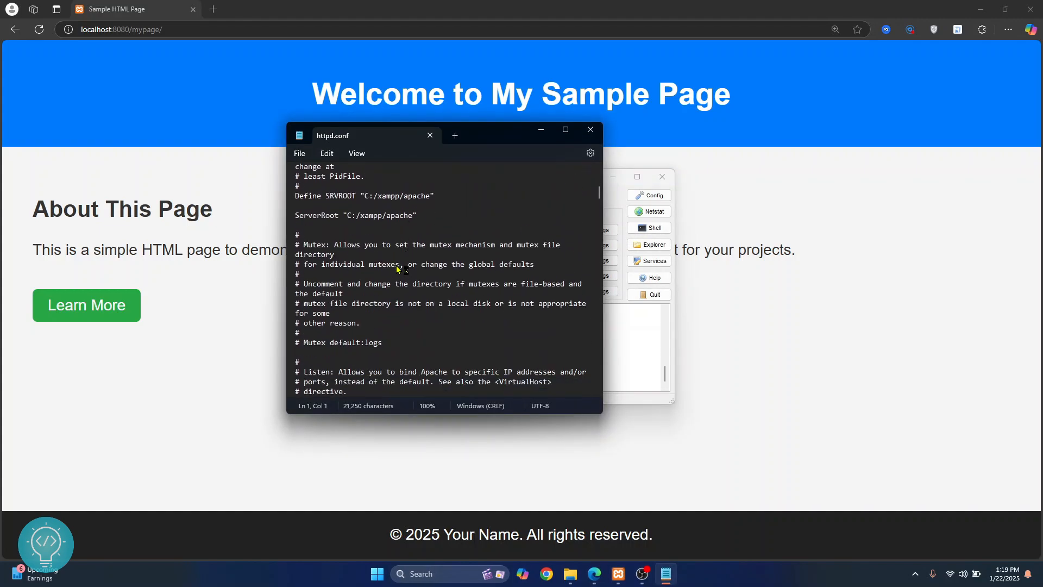
scroll(down, 3)
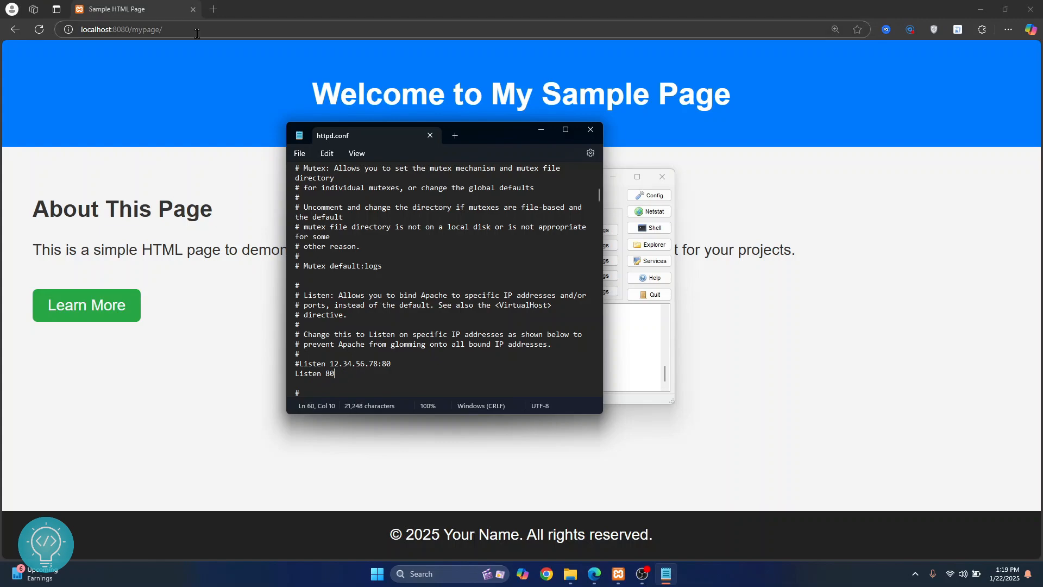
mouse_move(589, 129)
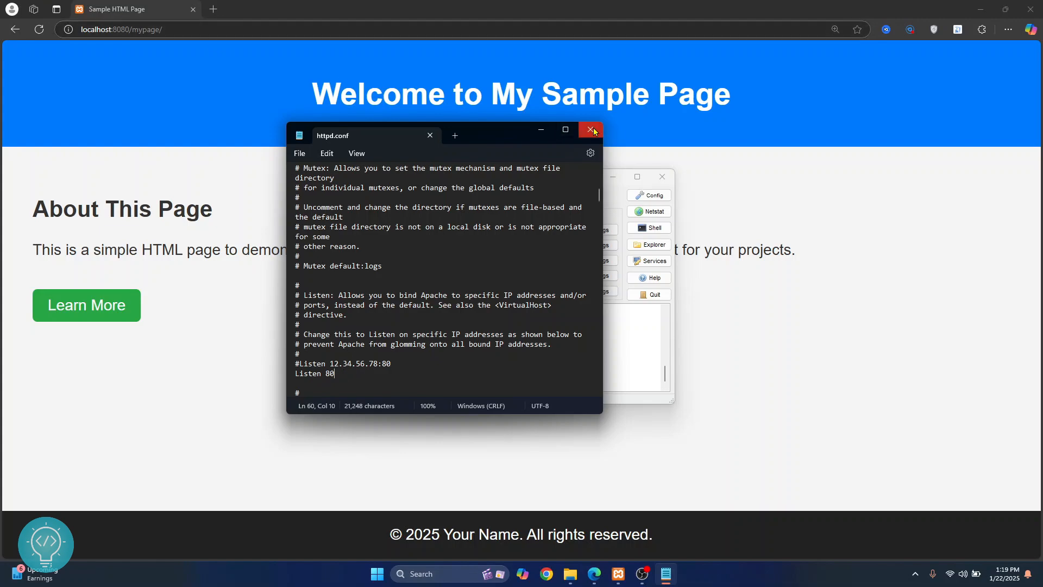
click(590, 130)
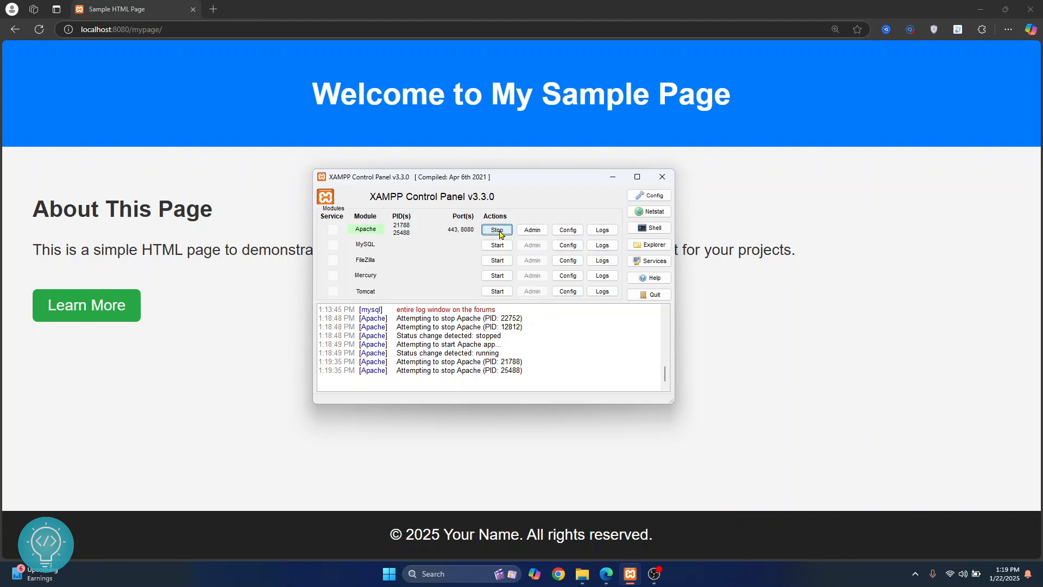
click(496, 229)
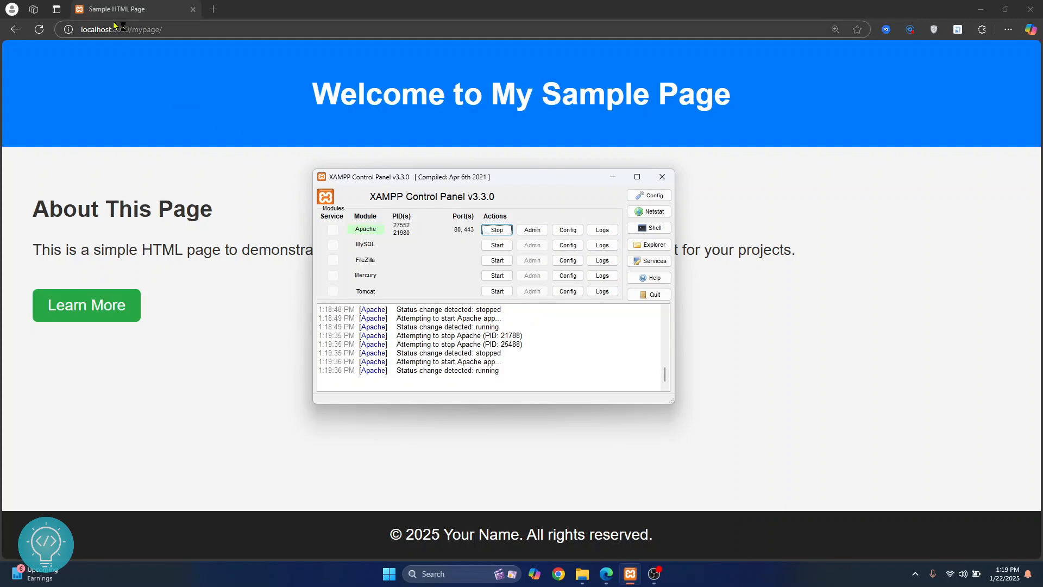
click(119, 30)
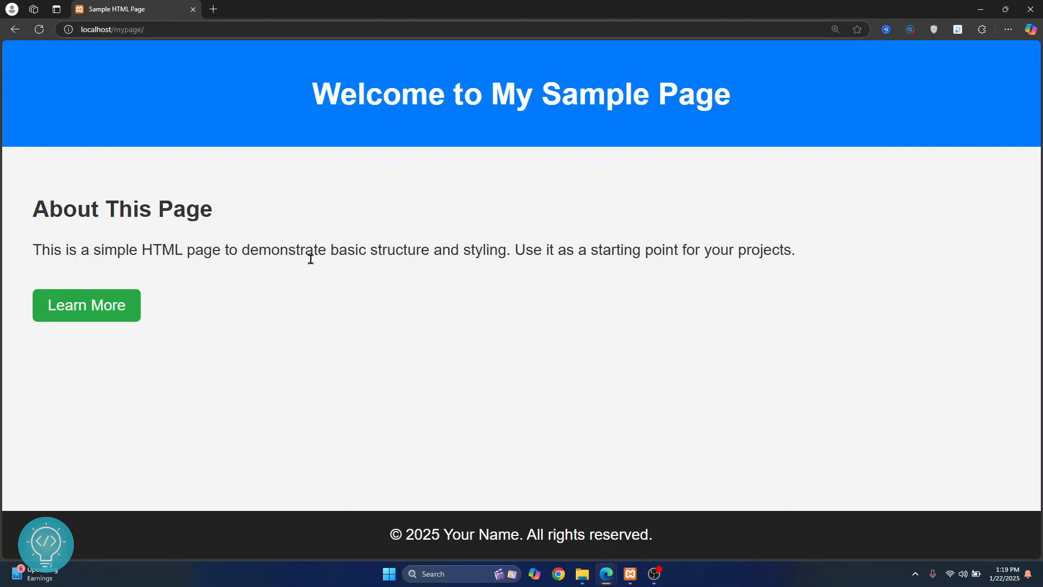
mouse_move(388, 305)
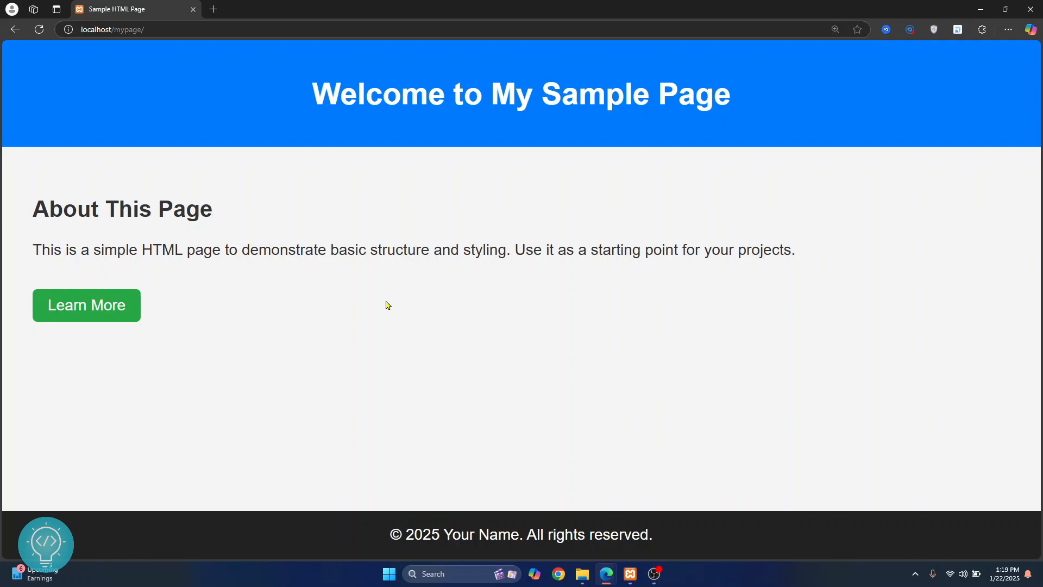